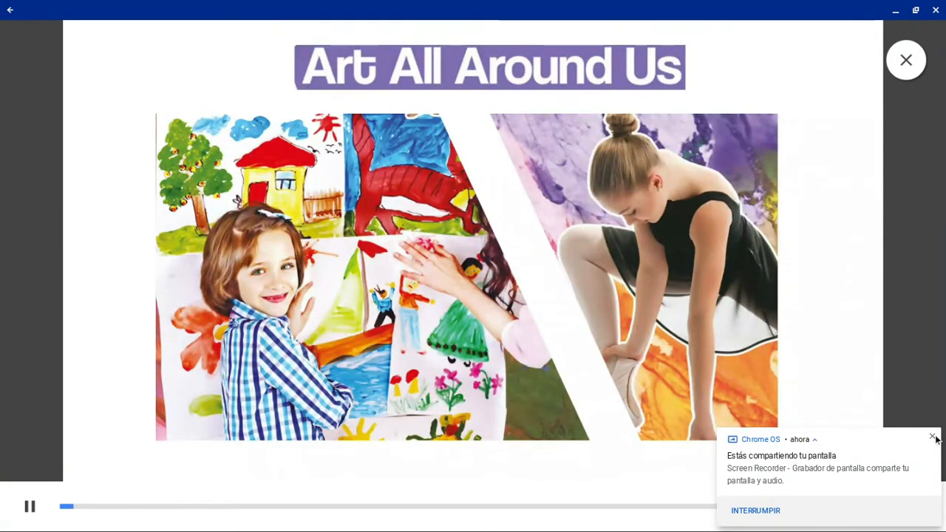
Step: Close the 'Chrome OS – sharing your screen' notification so the video plays unobstructed
click(933, 437)
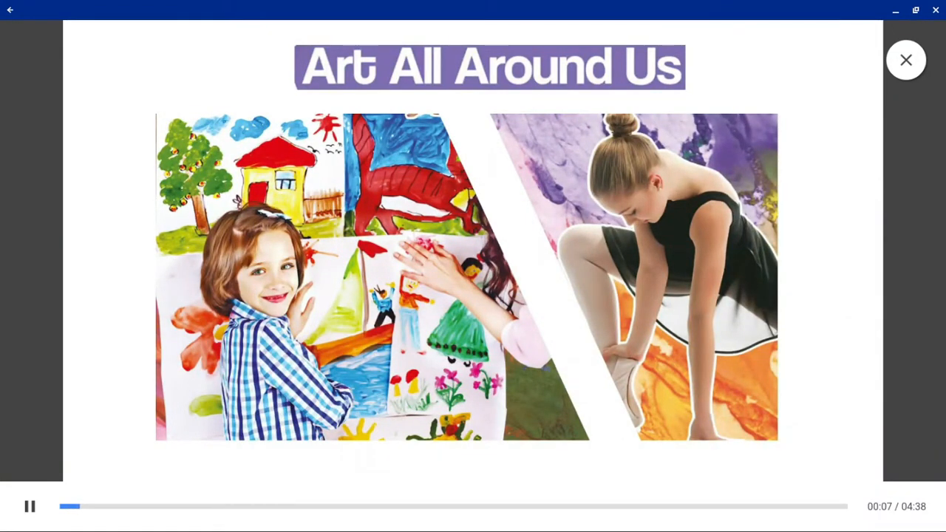